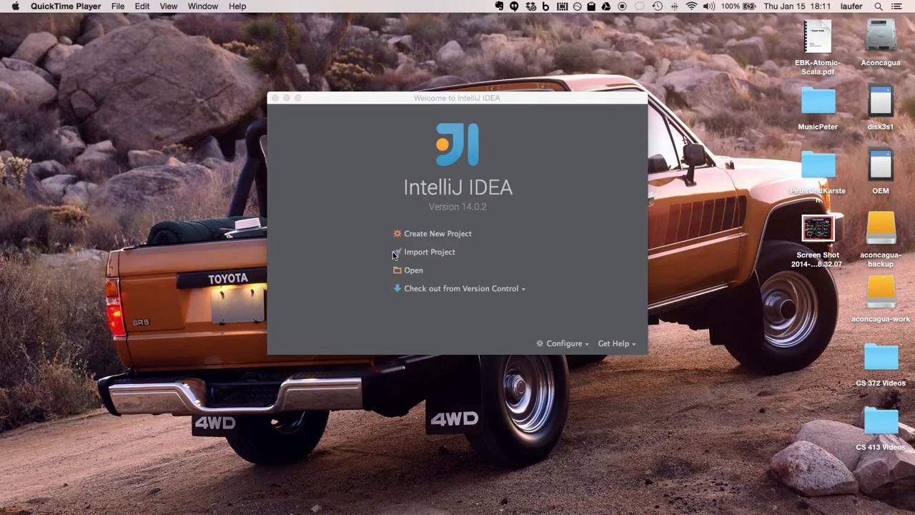
mouse_move(441, 234)
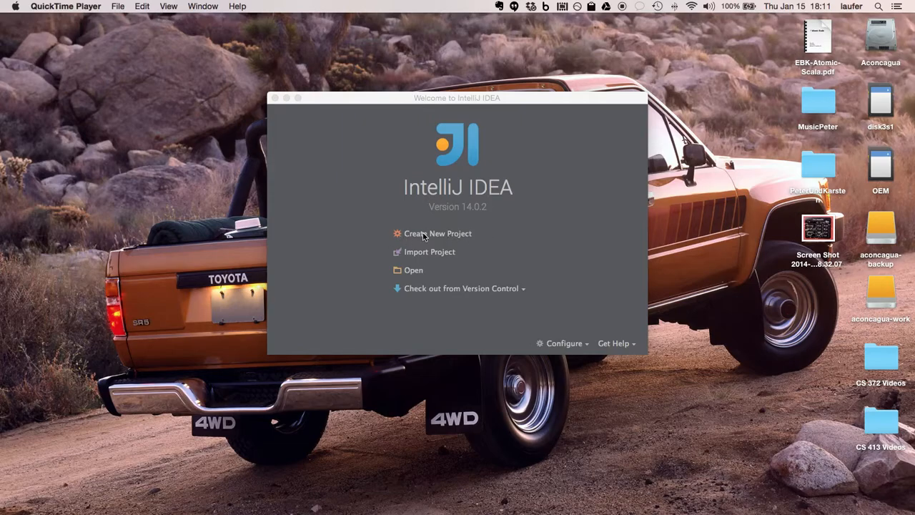
- Start the New Project wizard from the welcome screen
click(438, 233)
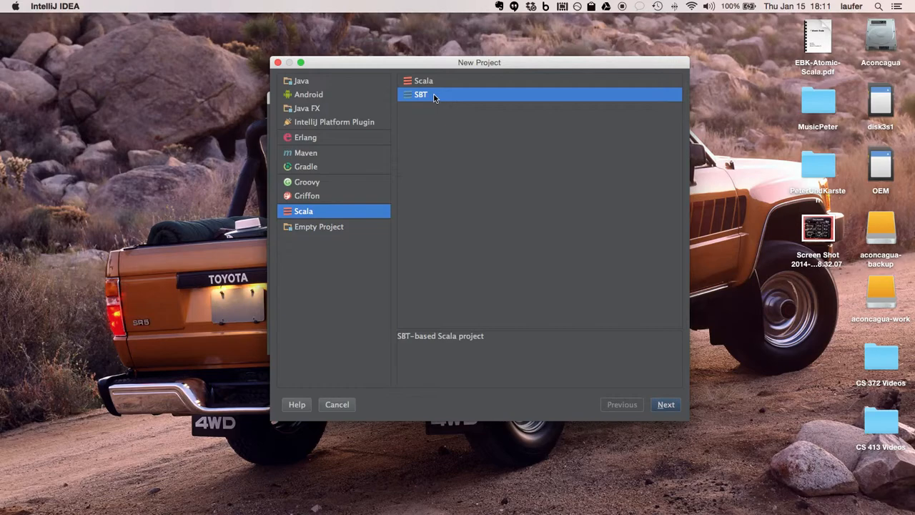
mouse_move(597, 229)
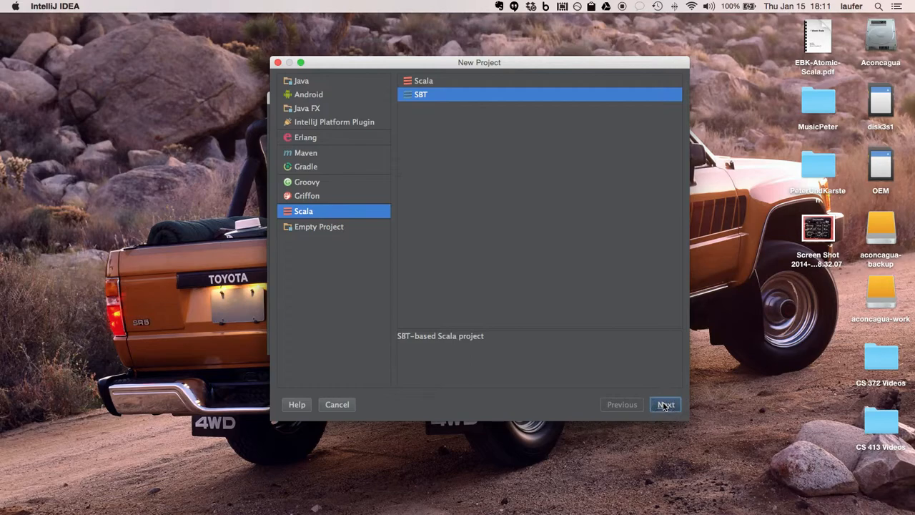
- Proceed to project settings and name the project hello-world
click(667, 403)
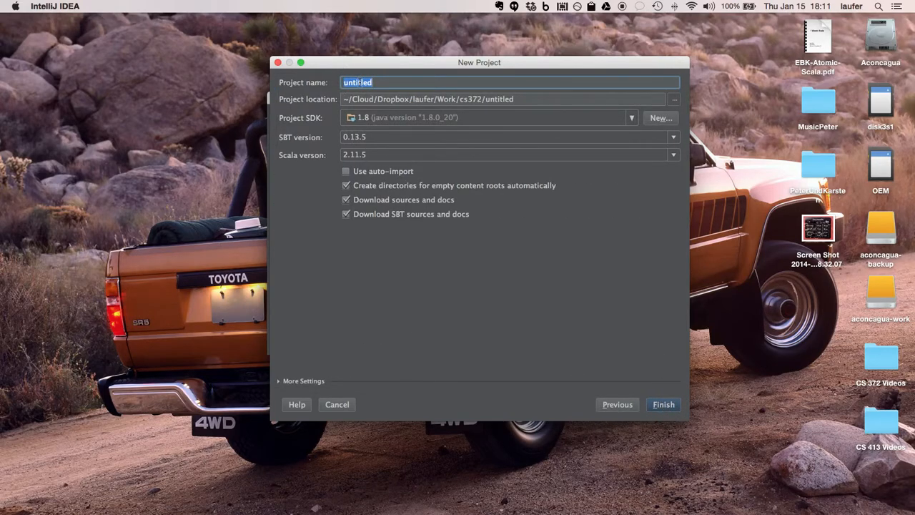
text(hw)
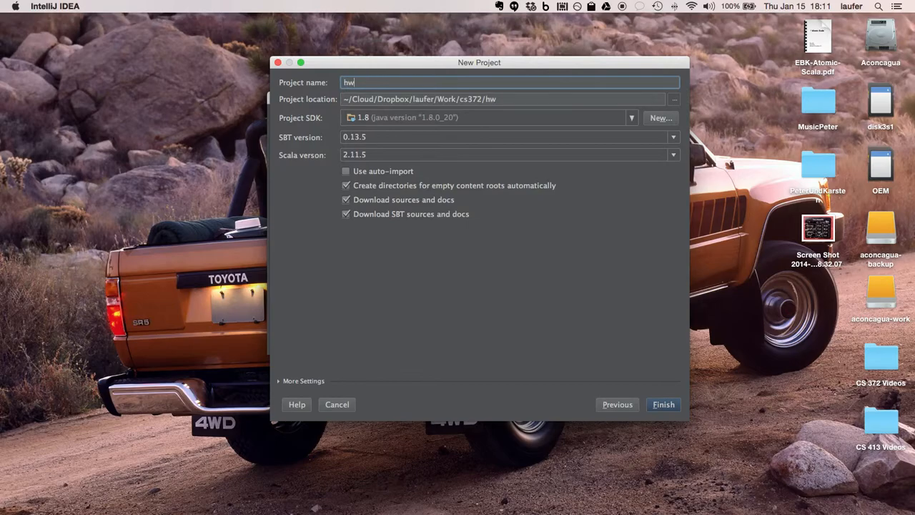
text(ello-worl)
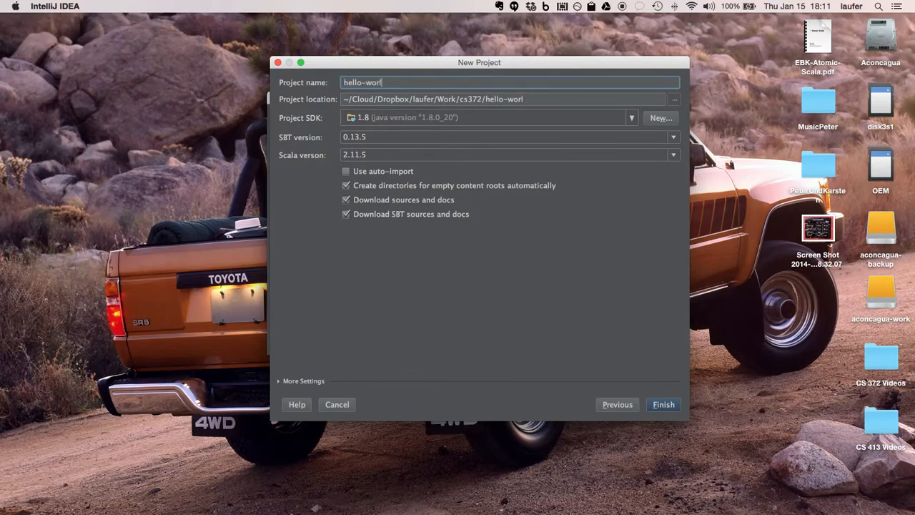
text(d)
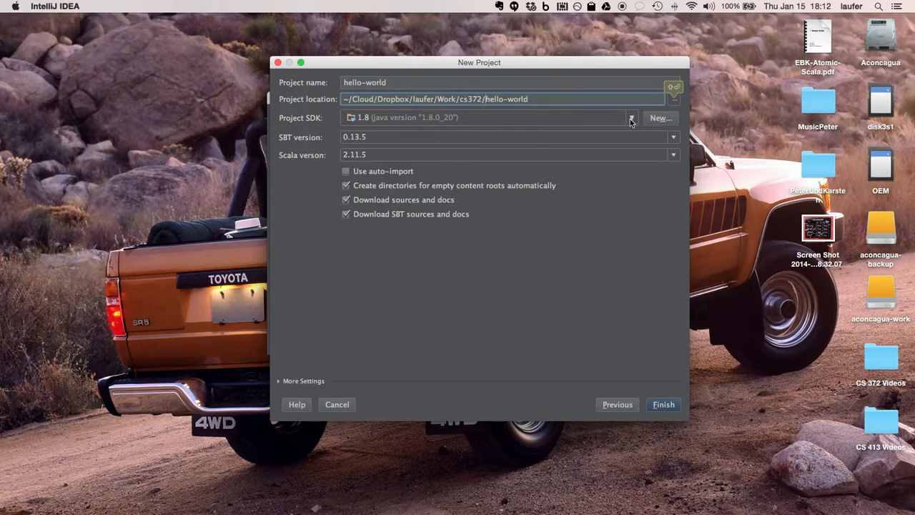
mouse_move(609, 120)
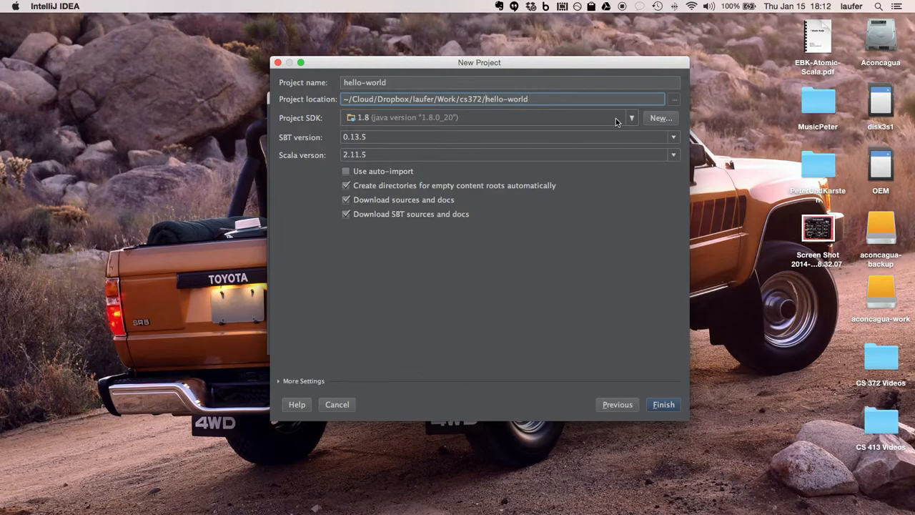
mouse_move(503, 160)
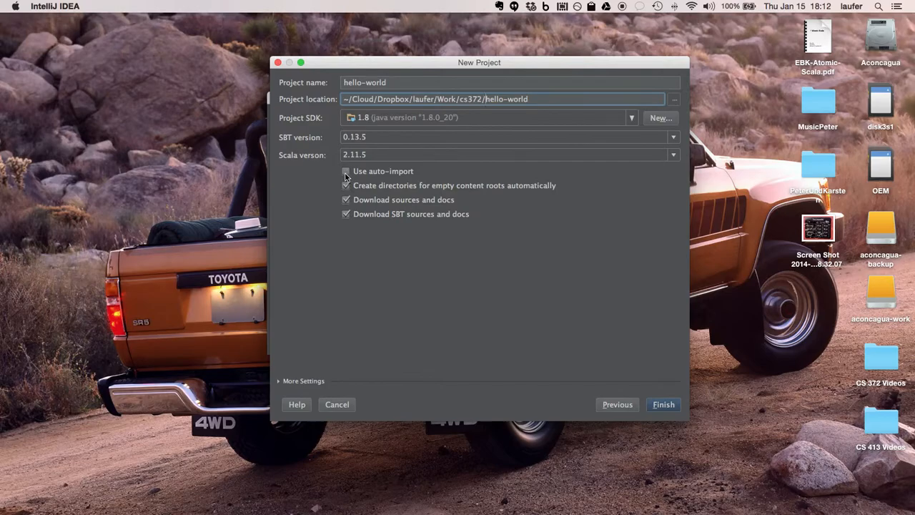
- Enable the Use auto-import option for the hello-world SBT project
click(346, 171)
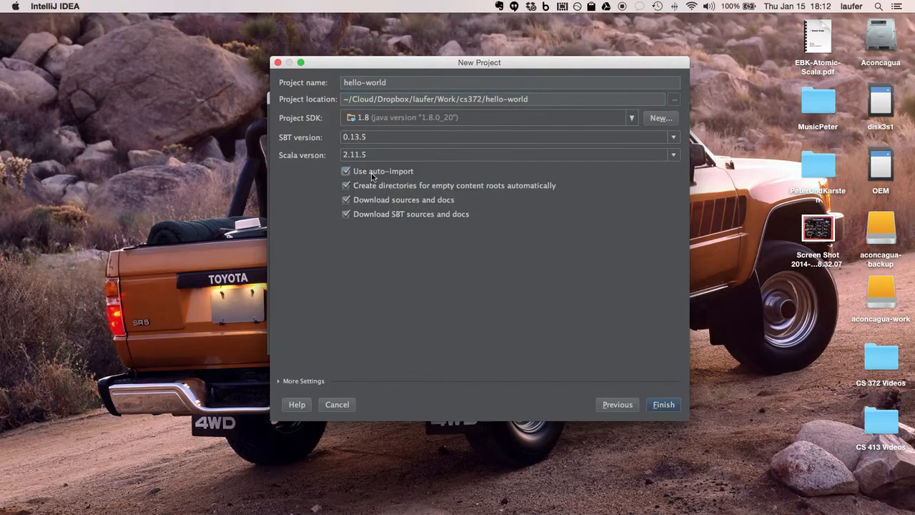
mouse_move(391, 178)
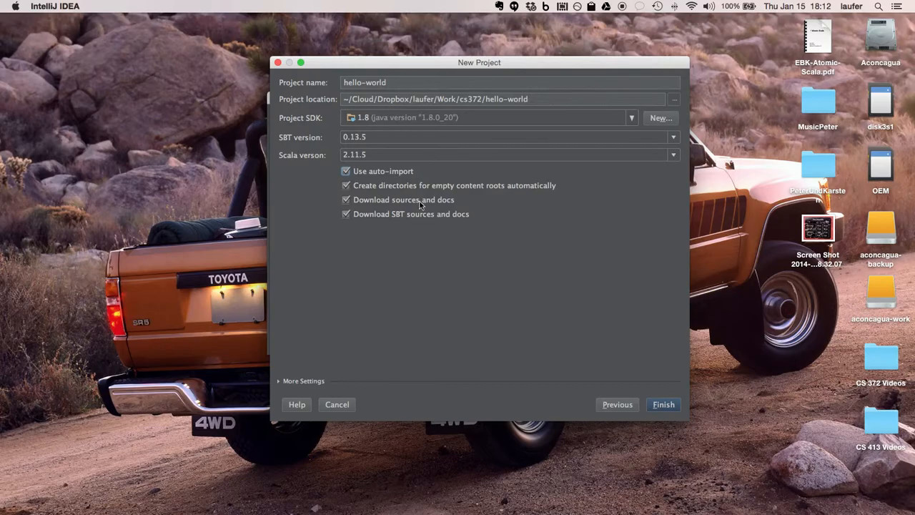
mouse_move(380, 204)
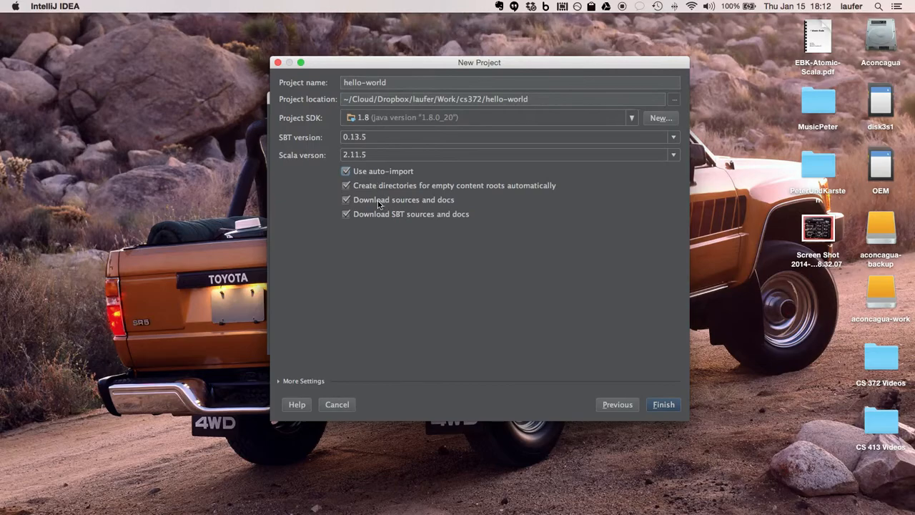
mouse_move(375, 214)
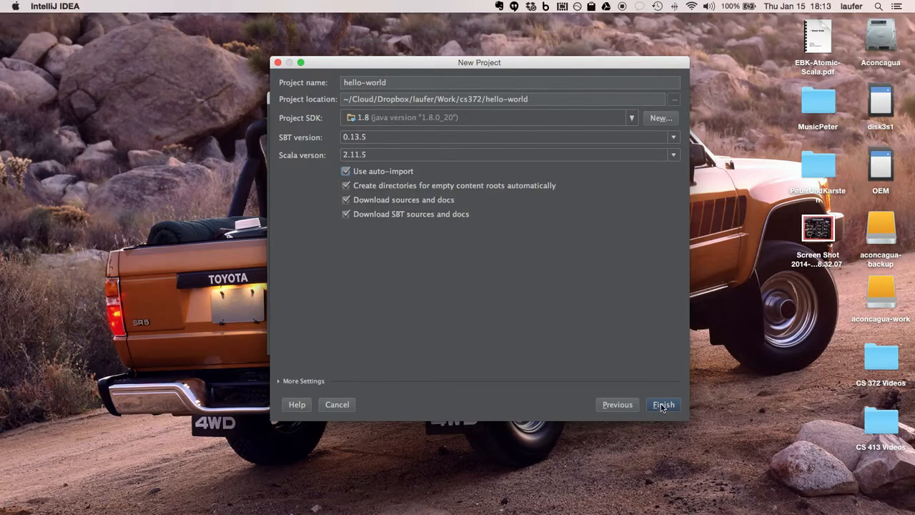
- Finish the wizard so the hello-world project is created and opened
click(664, 403)
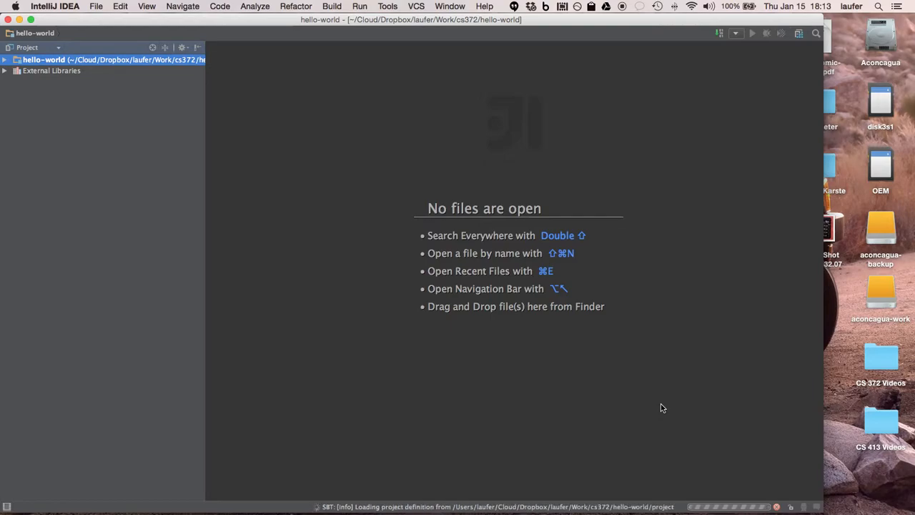
mouse_move(256, 251)
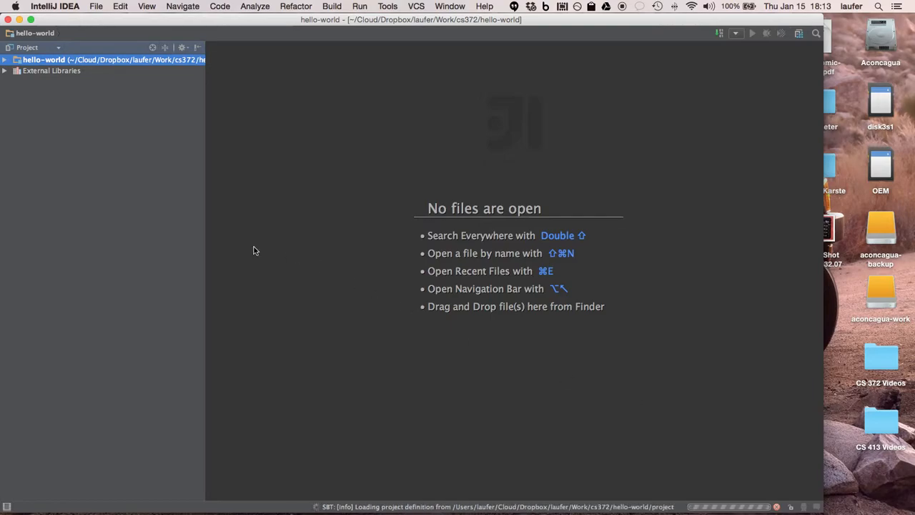
mouse_move(107, 189)
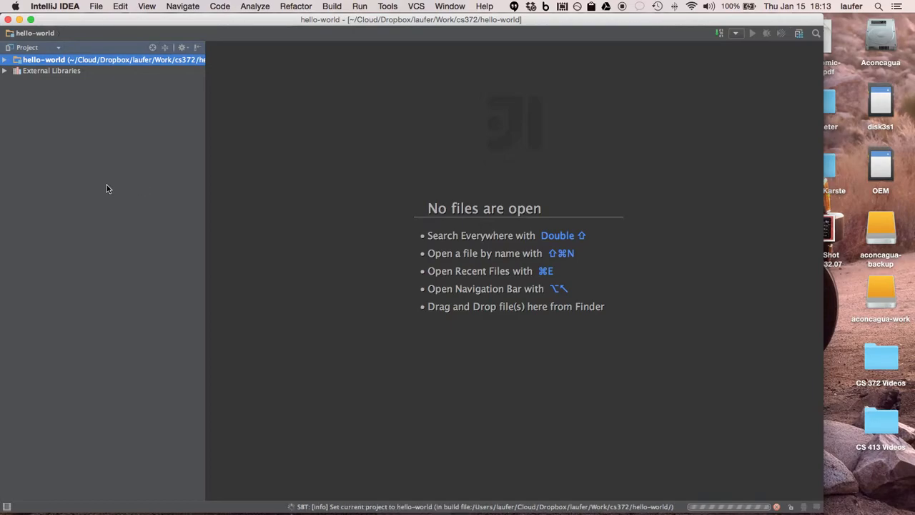
mouse_move(126, 169)
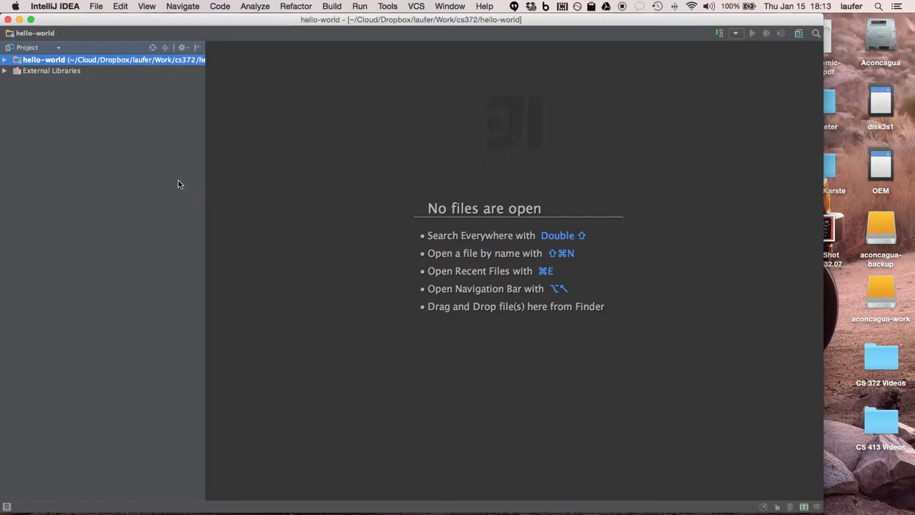
mouse_move(6, 74)
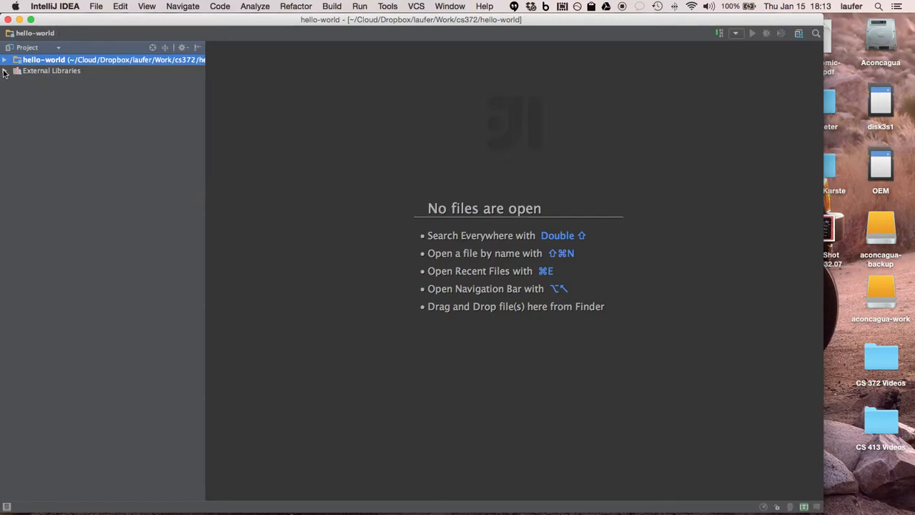
- Expand External Libraries and the hello-world root to show src and build.sbt
click(17, 70)
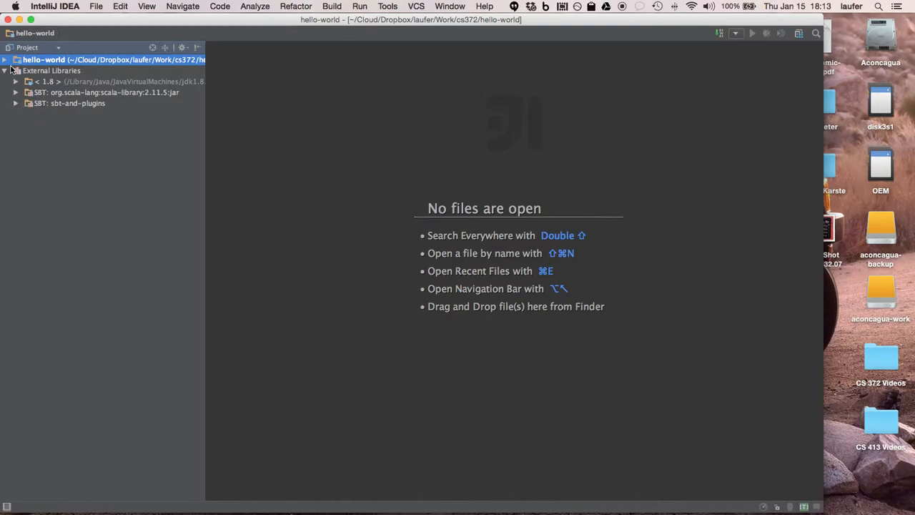
click(5, 60)
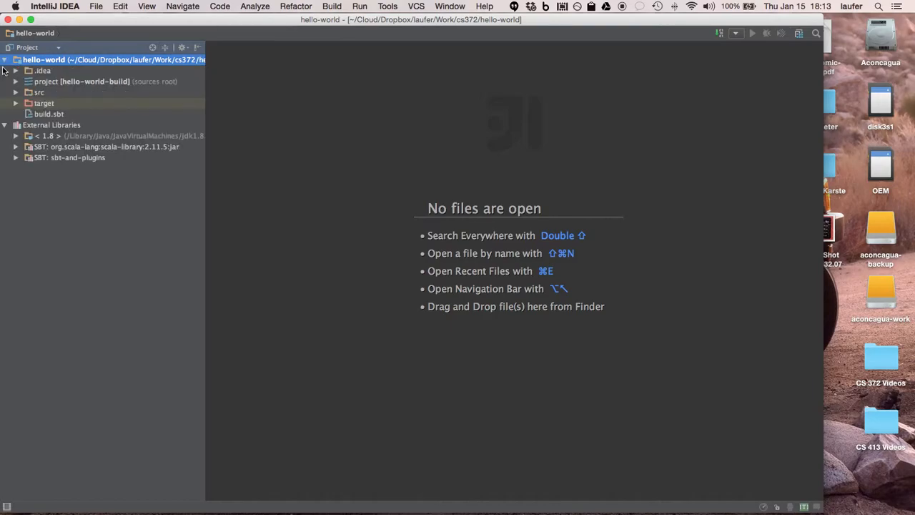
- Expand src, main and test to reveal their java, resources and scala folders
click(16, 92)
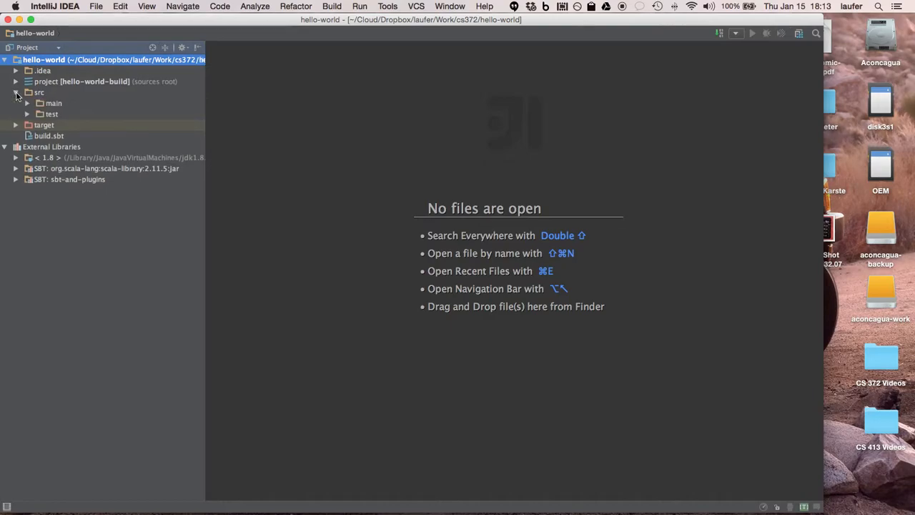
click(27, 103)
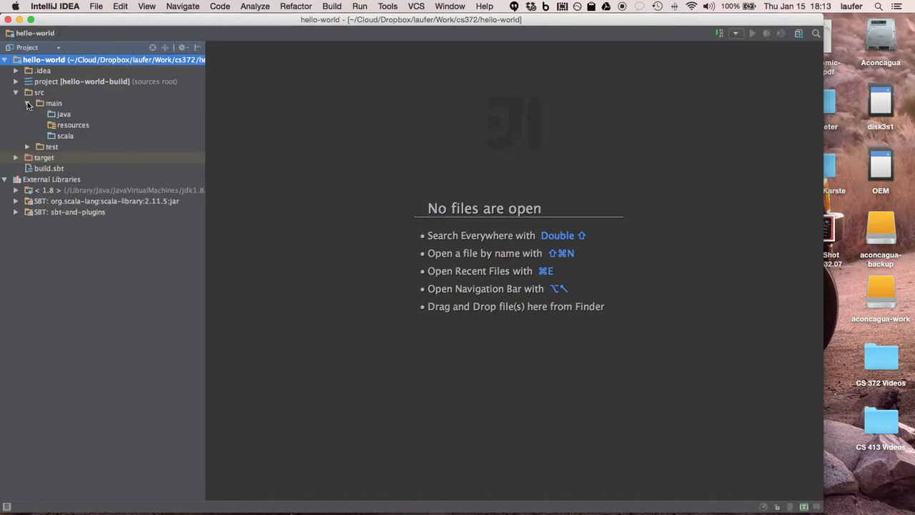
click(25, 146)
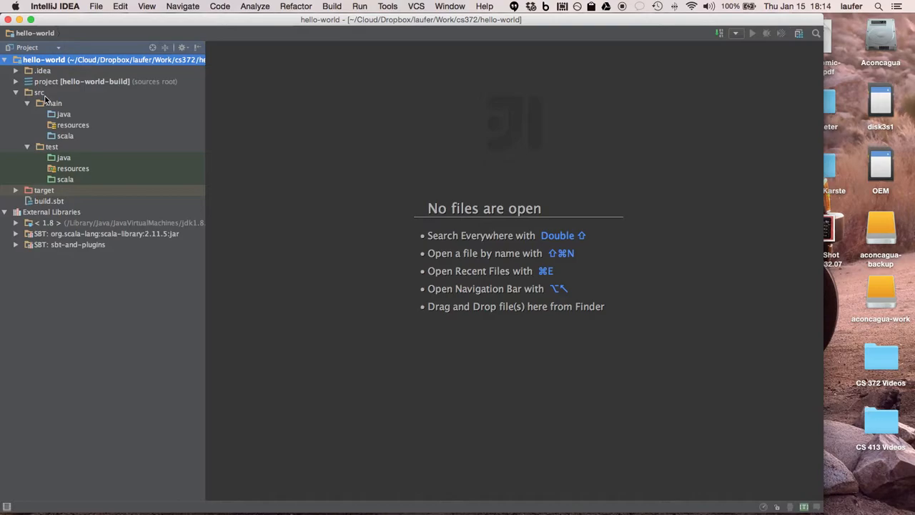
mouse_move(78, 103)
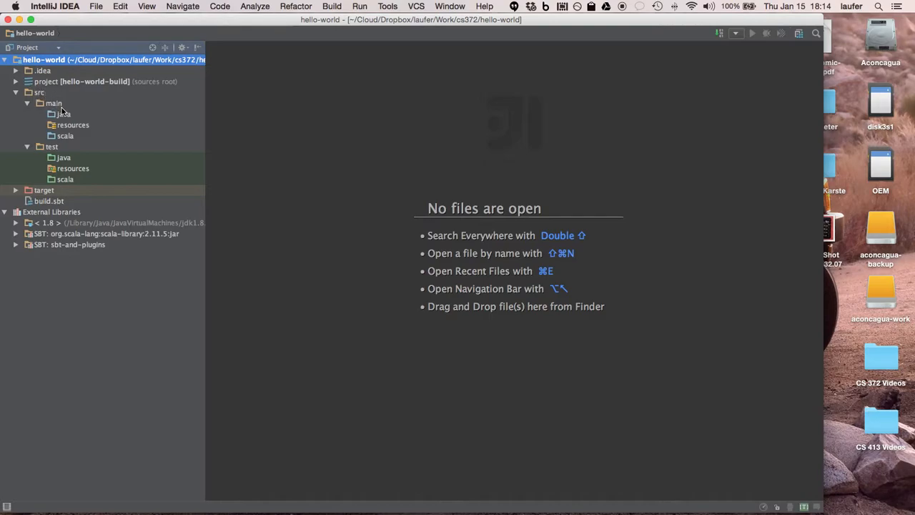
mouse_move(63, 120)
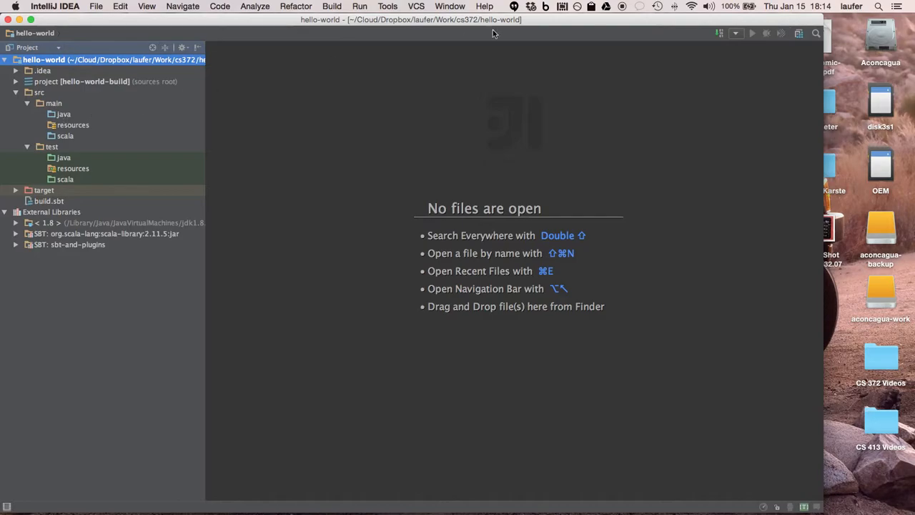
click(577, 6)
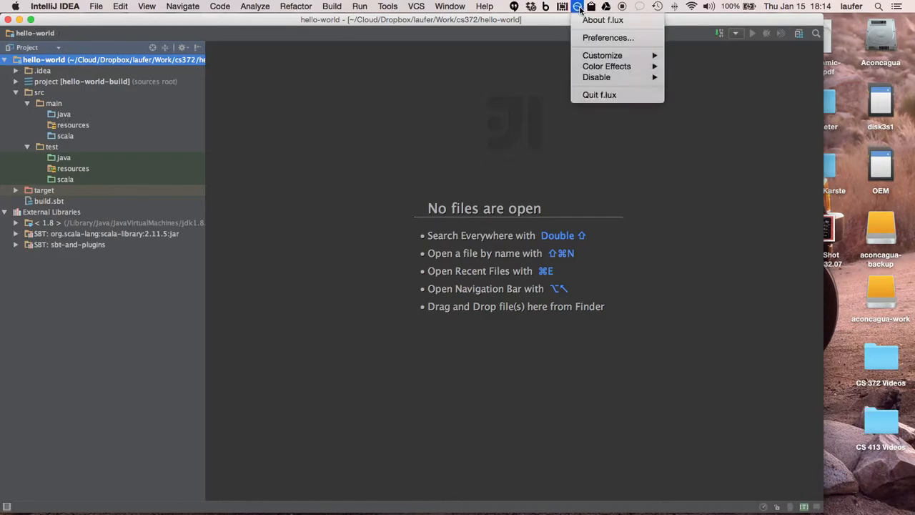
click(674, 79)
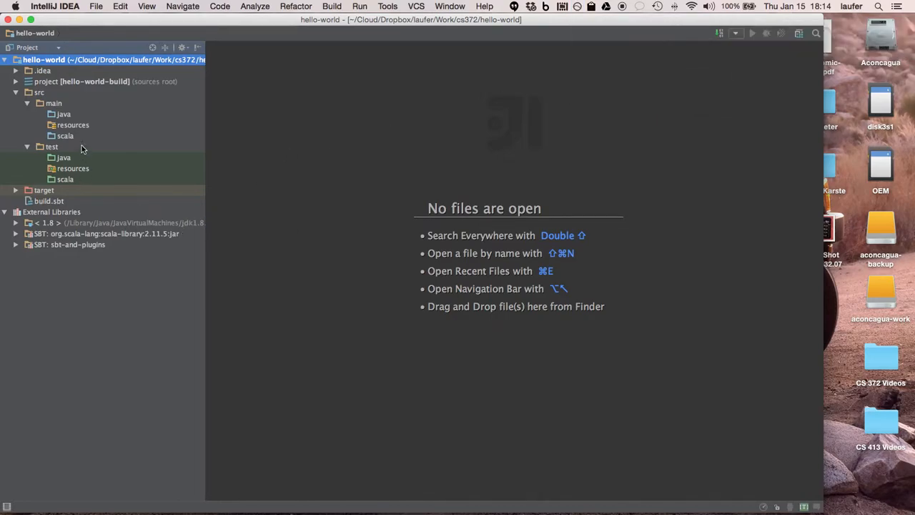
mouse_move(80, 118)
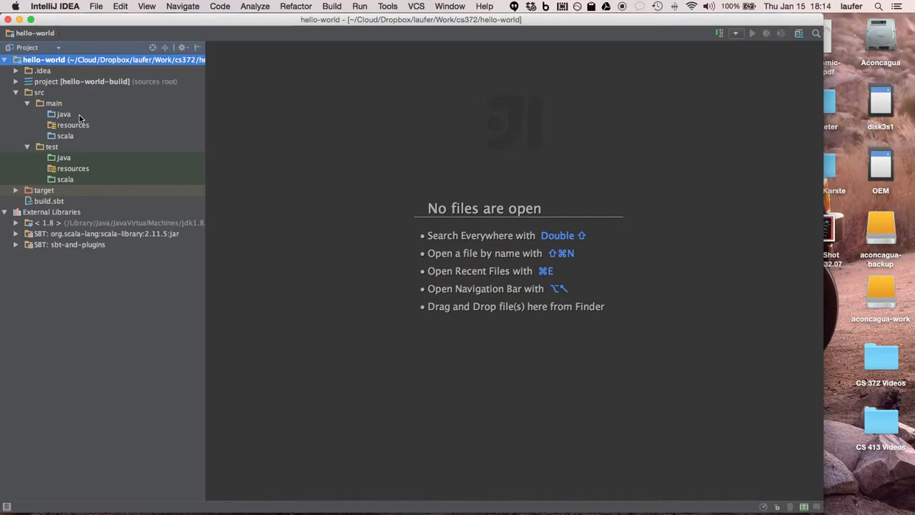
click(63, 114)
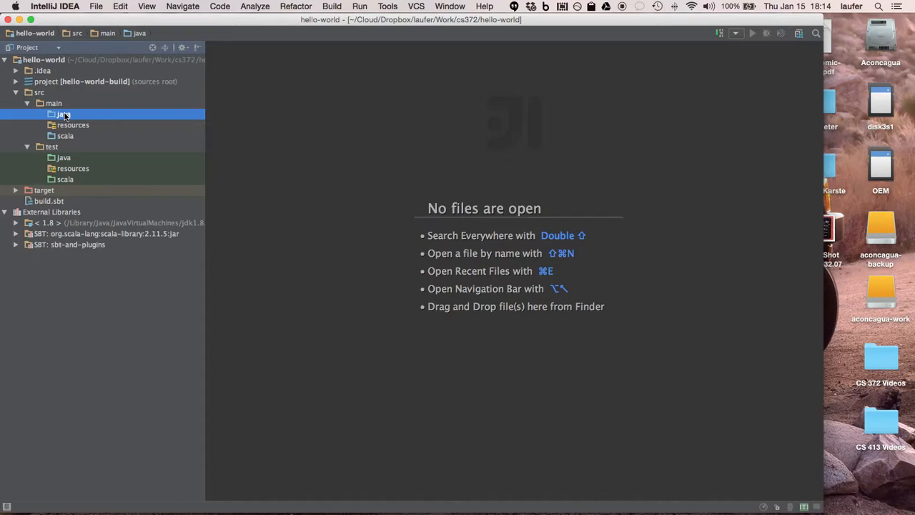
mouse_move(70, 136)
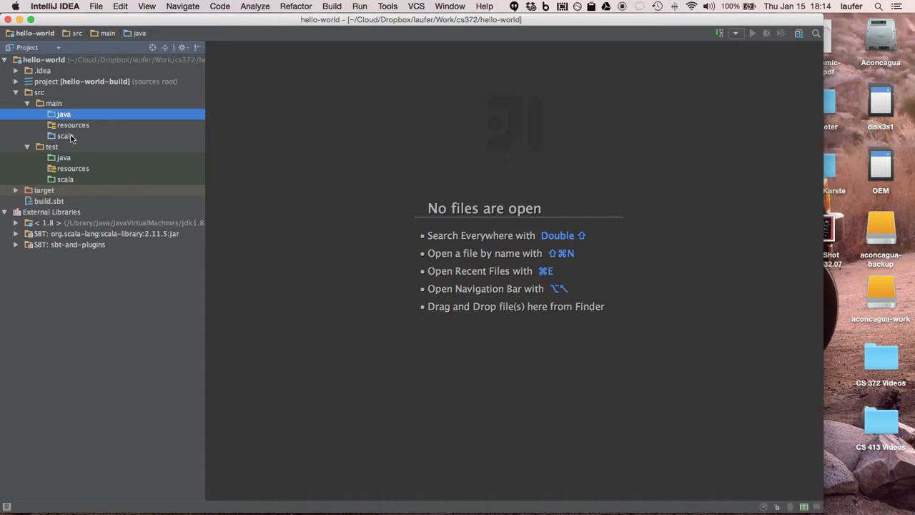
- Create a Scala object named HelloWorld in src/main/scala via New > Scala Class
click(66, 135)
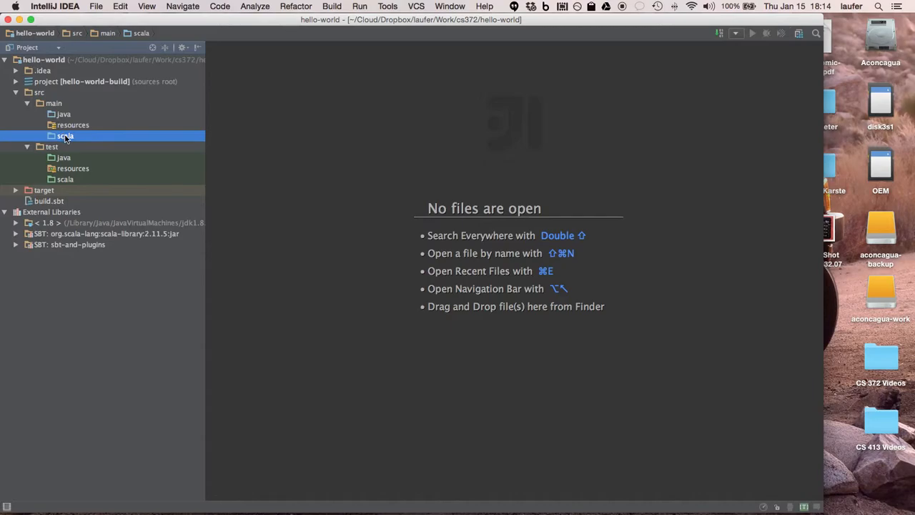
right_click(65, 136)
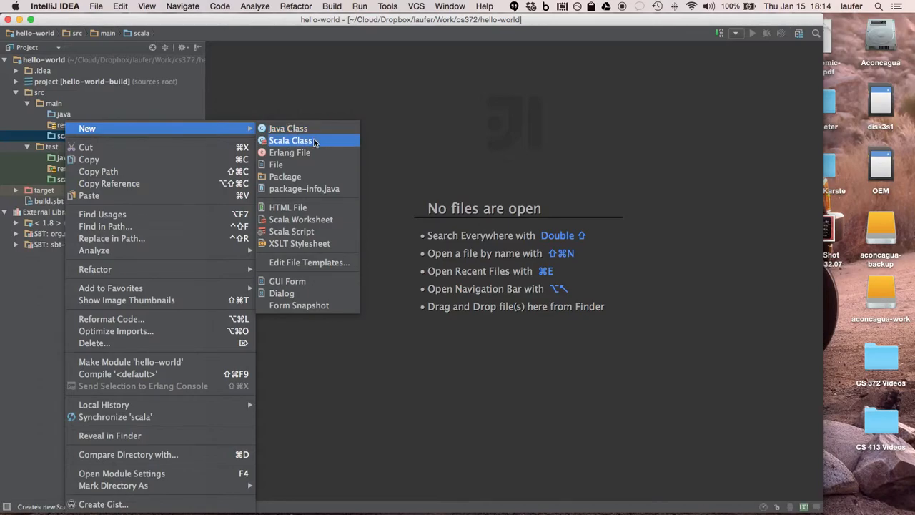
click(291, 140)
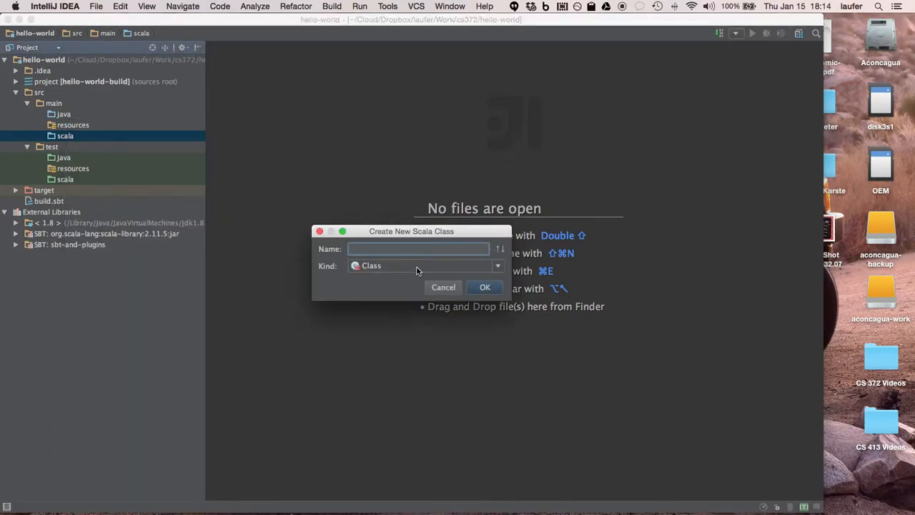
click(426, 264)
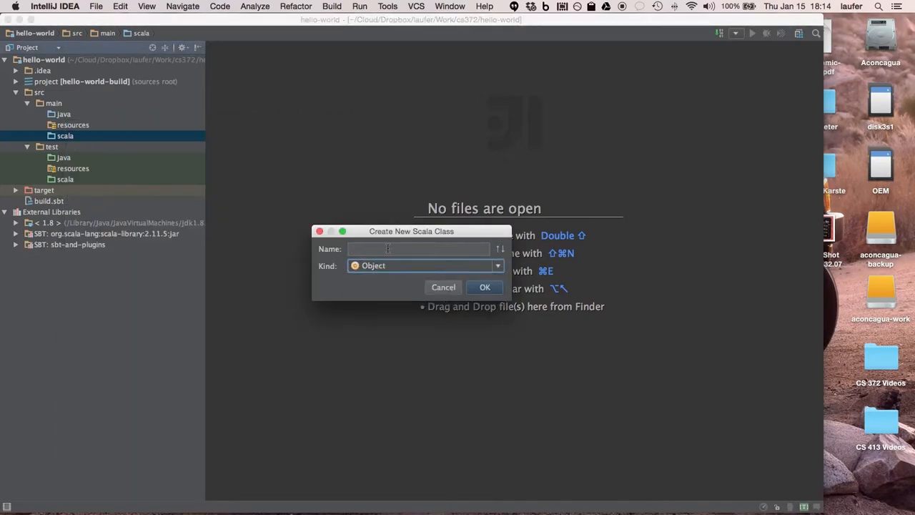
text(Hel)
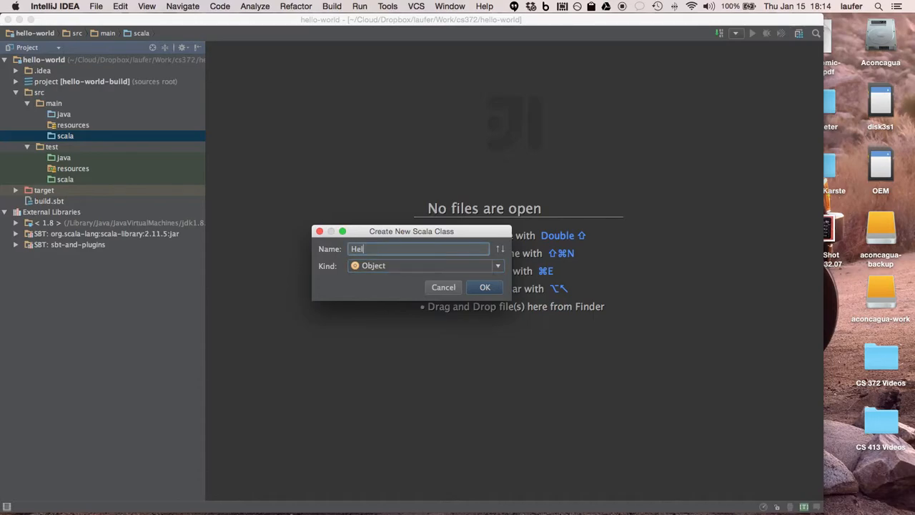
text(loWorld)
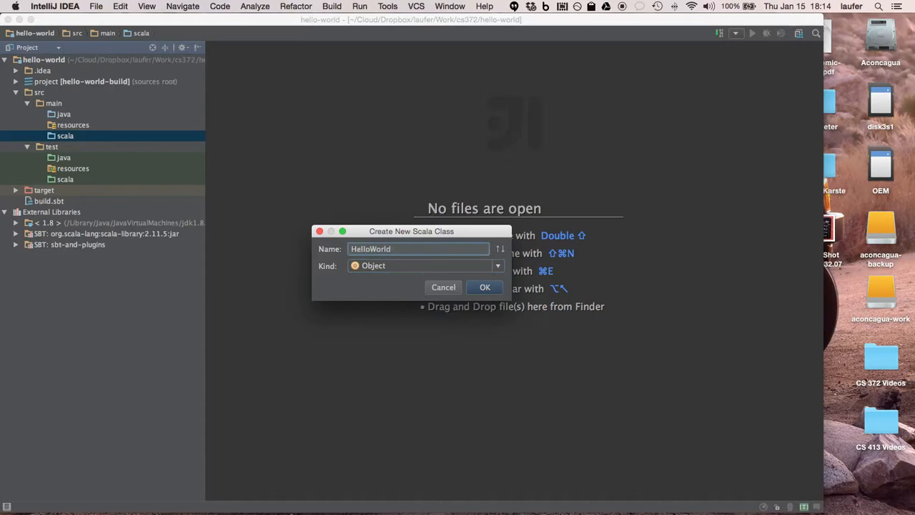
click(484, 285)
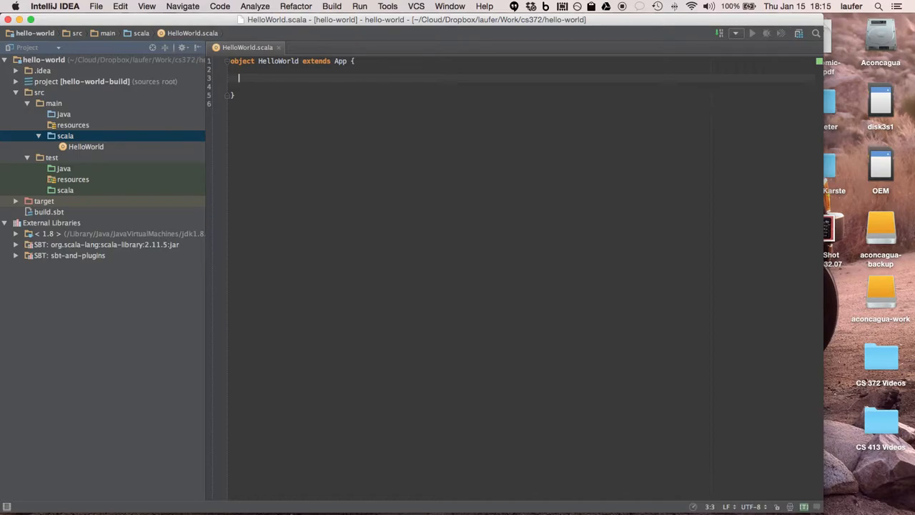
- Add println("hello COMP 372/471!") inside the HelloWorld object body
text(println("hello)
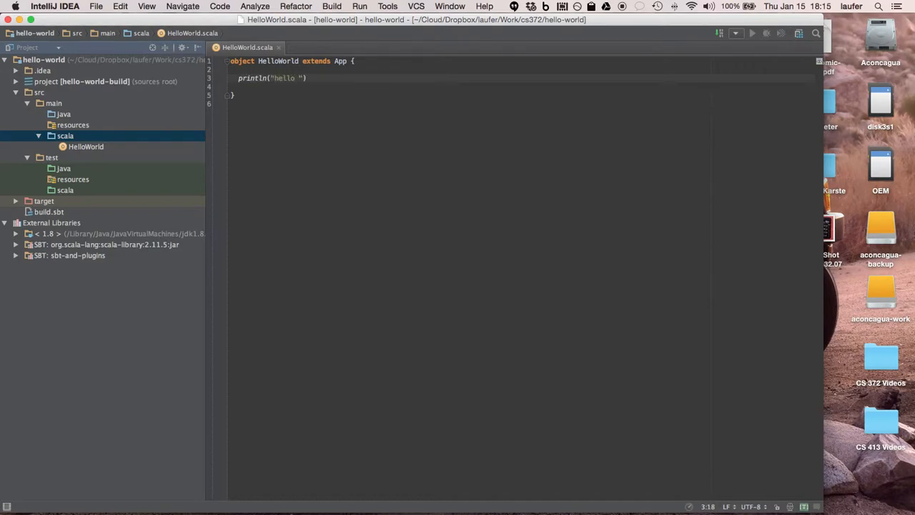
text(COMP 372)
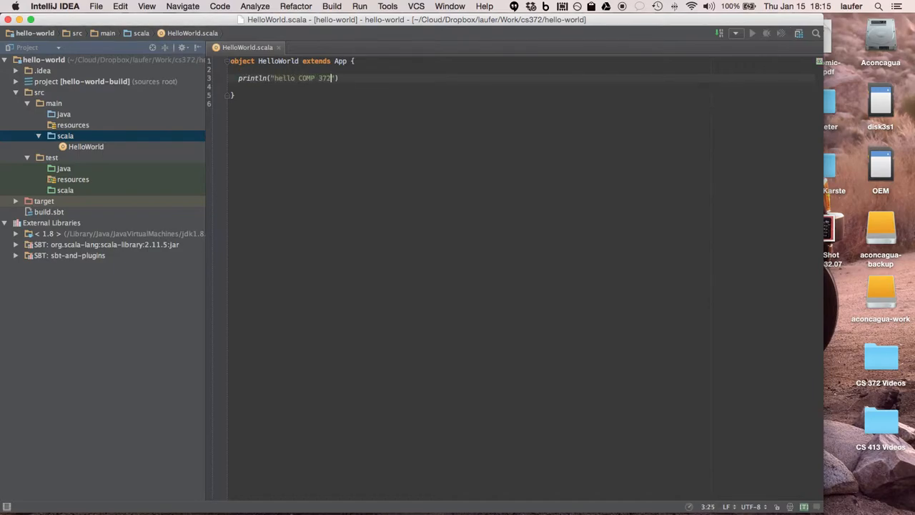
text(/4711!)
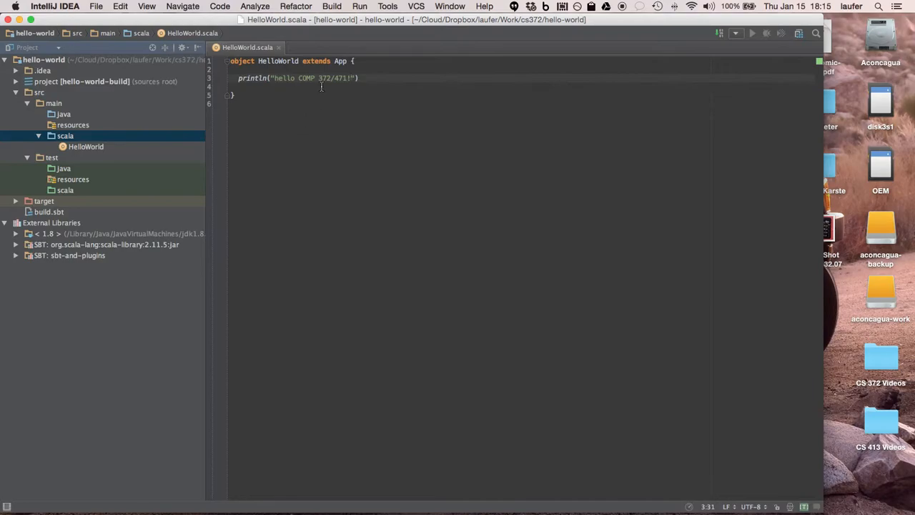
mouse_move(91, 148)
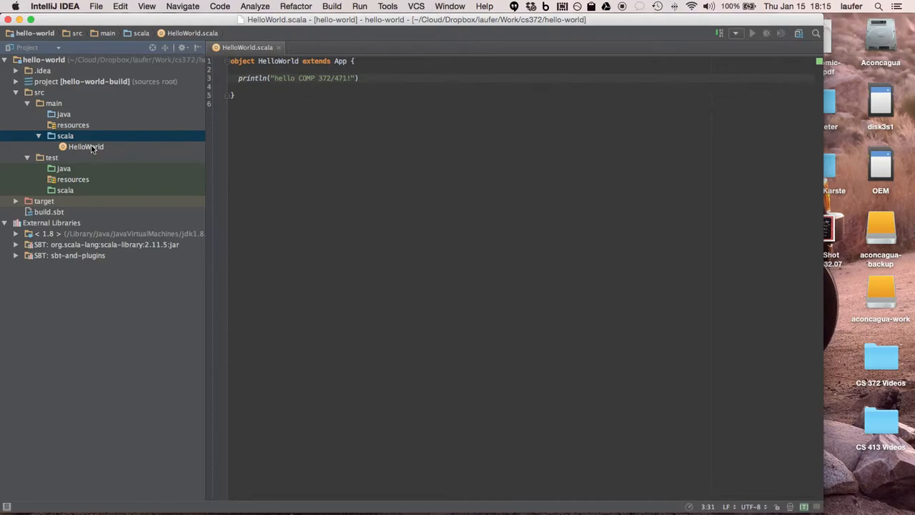
- Run HelloWorld from its context menu, hitting the compile-server JVM SDK error
right_click(86, 145)
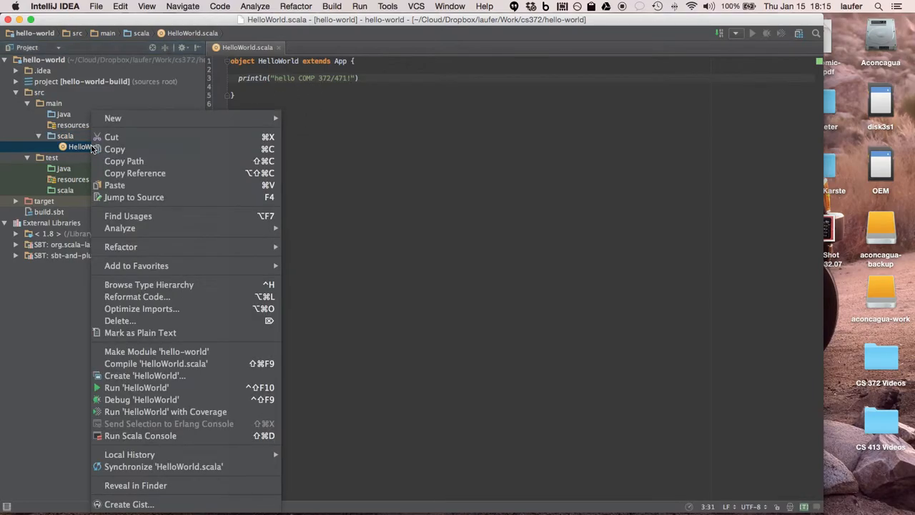
mouse_move(136, 386)
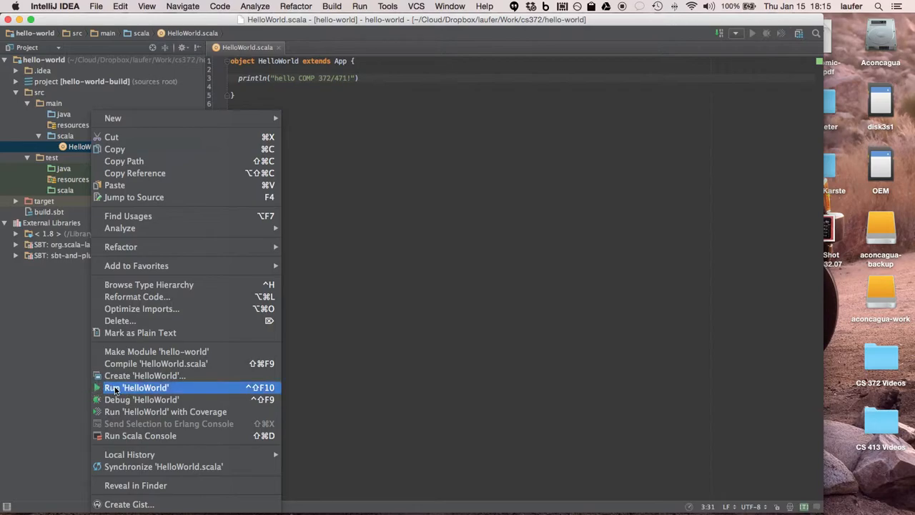
click(136, 386)
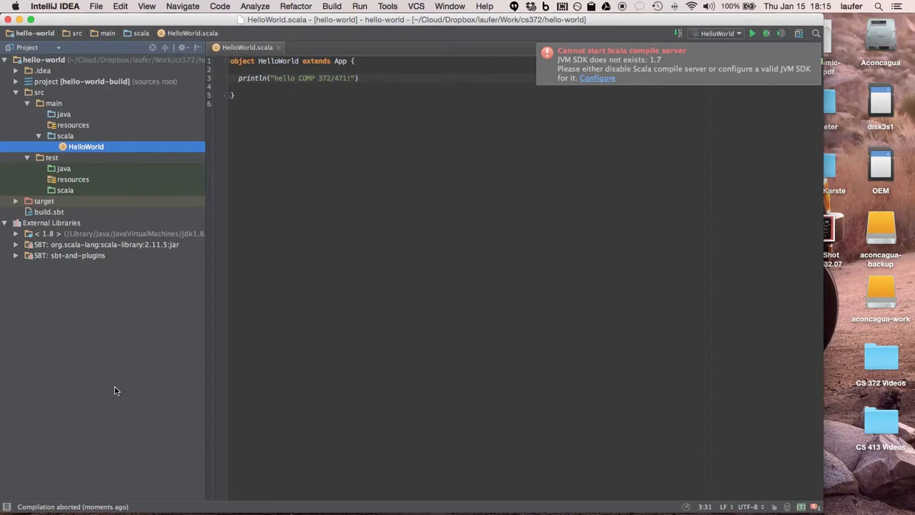
mouse_move(603, 91)
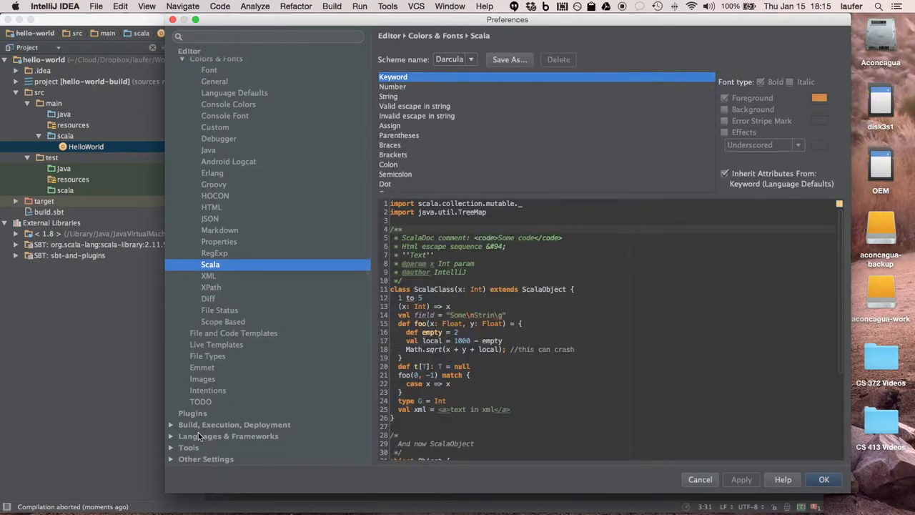
- Set the Scala Compile Server JVM SDK to 1.8 under Languages & Frameworks and save
click(171, 436)
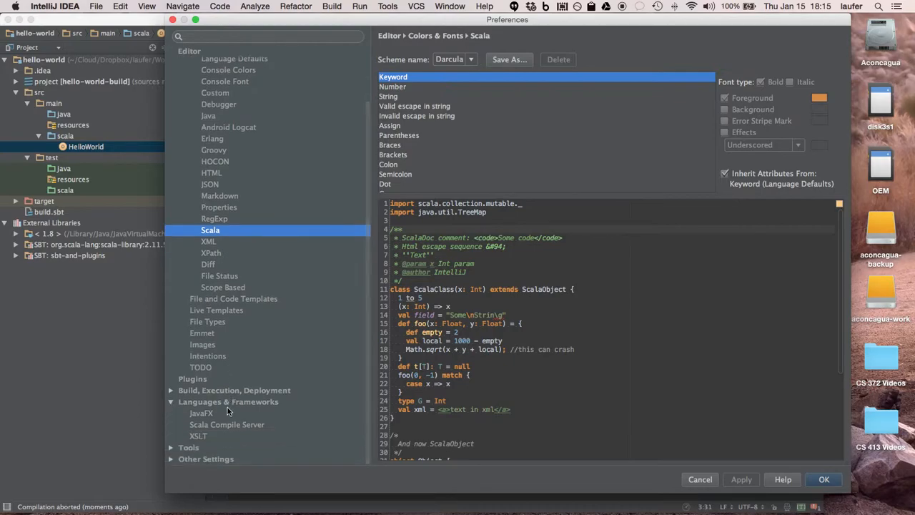
click(226, 423)
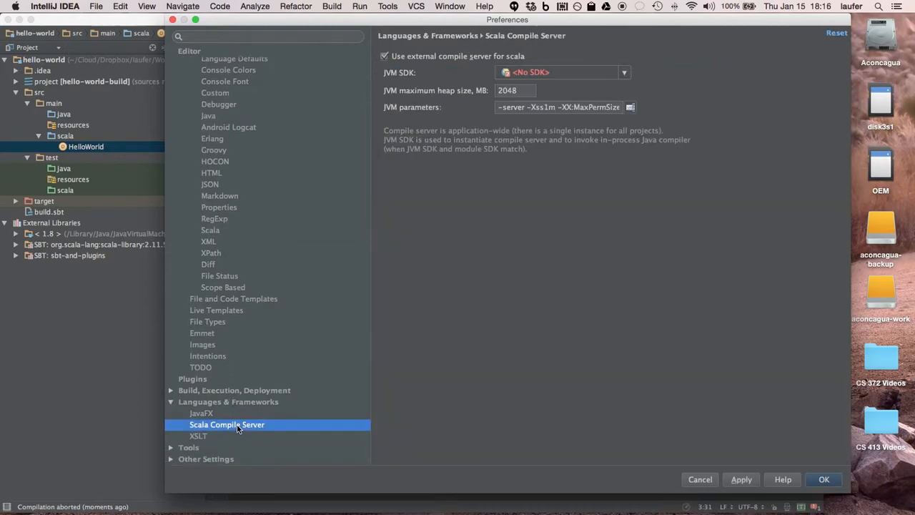
mouse_move(612, 93)
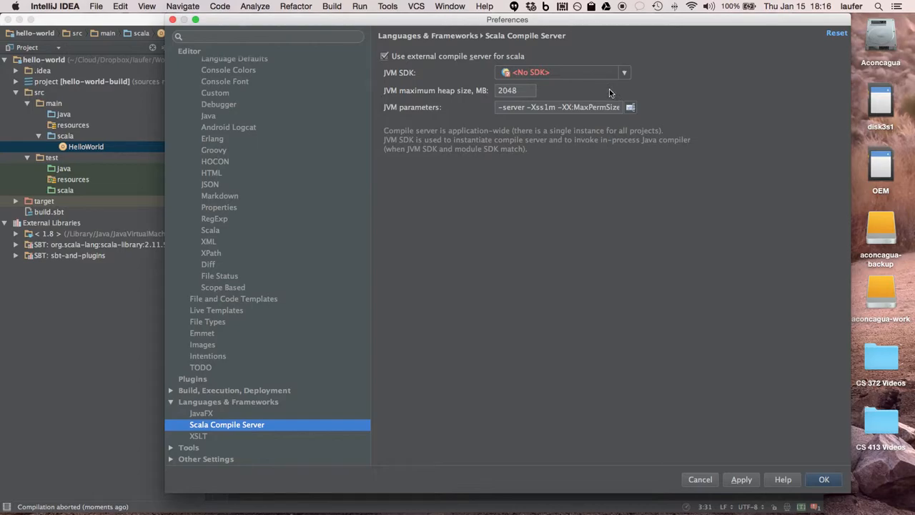
mouse_move(626, 74)
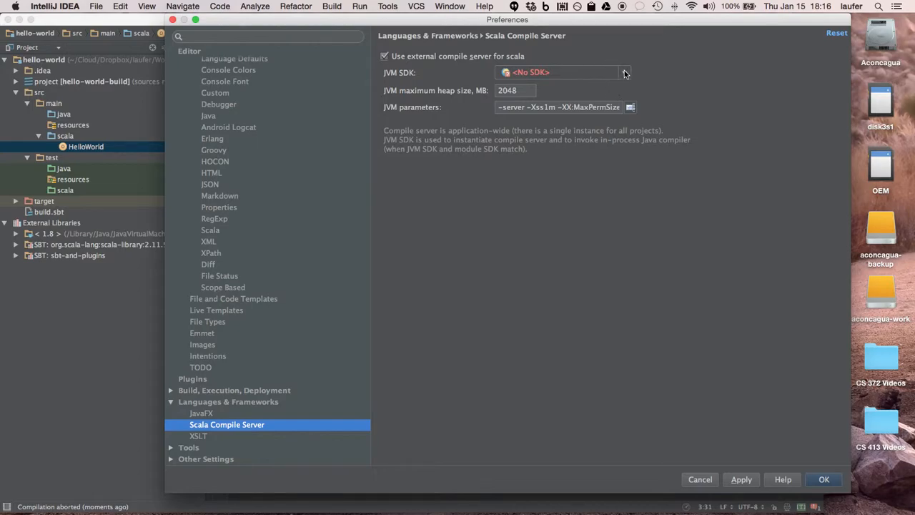
click(623, 71)
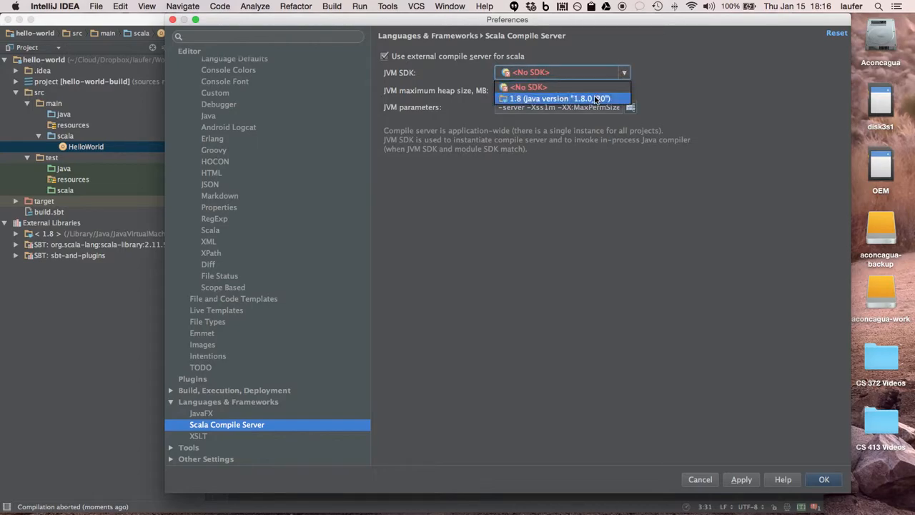
click(558, 97)
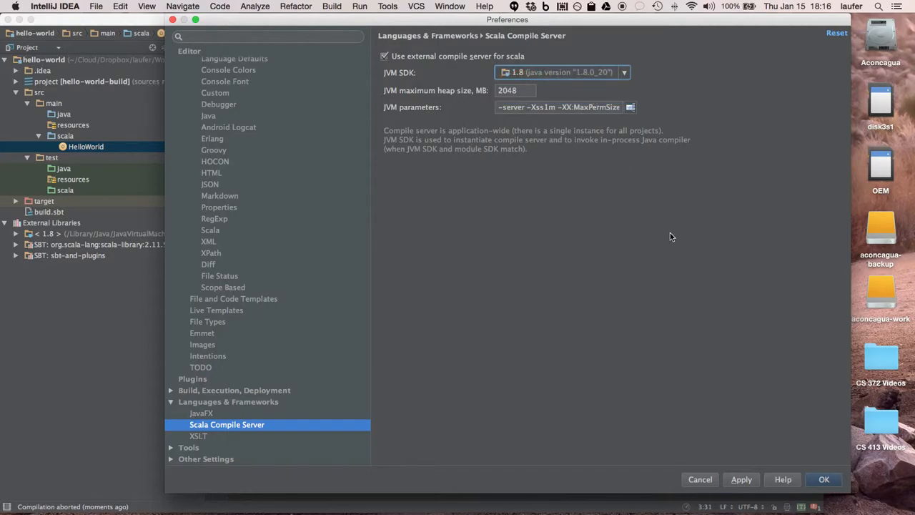
click(824, 479)
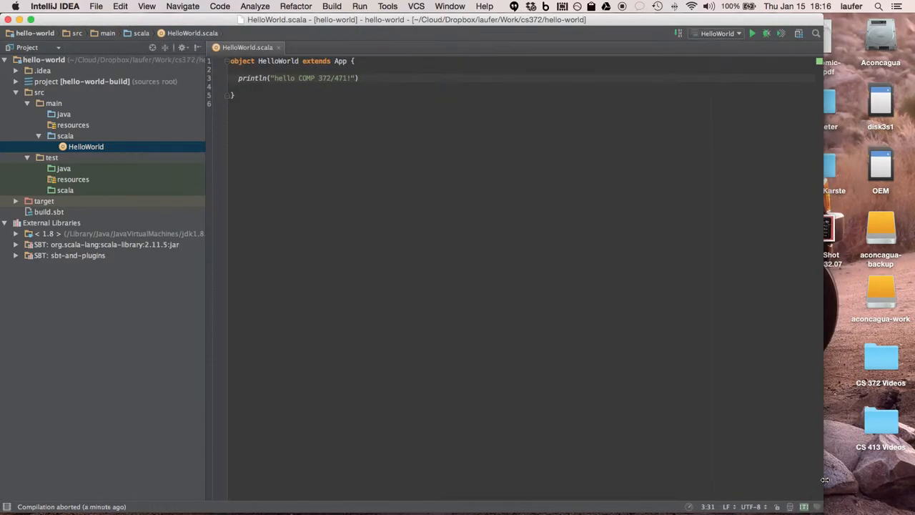
mouse_move(352, 272)
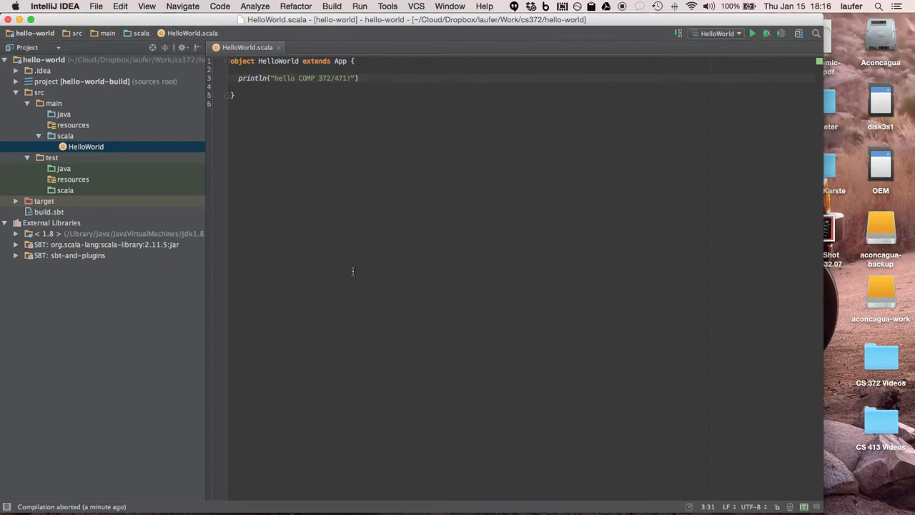
- Run HelloWorld from the Project view so the hello-world project compiles successfully
click(86, 146)
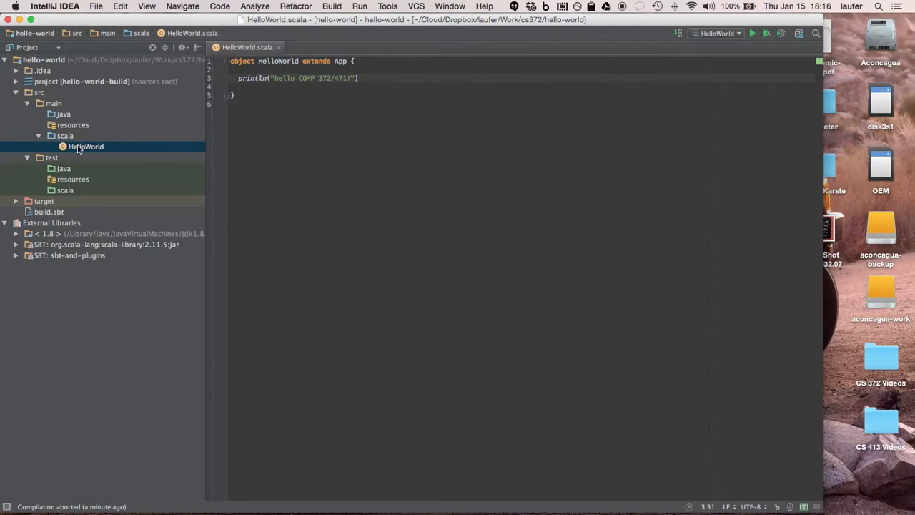
right_click(86, 146)
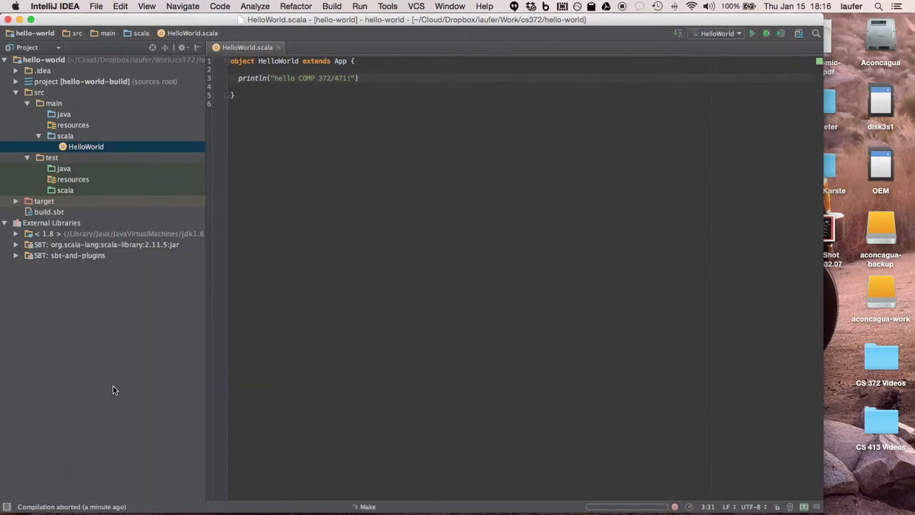
click(86, 146)
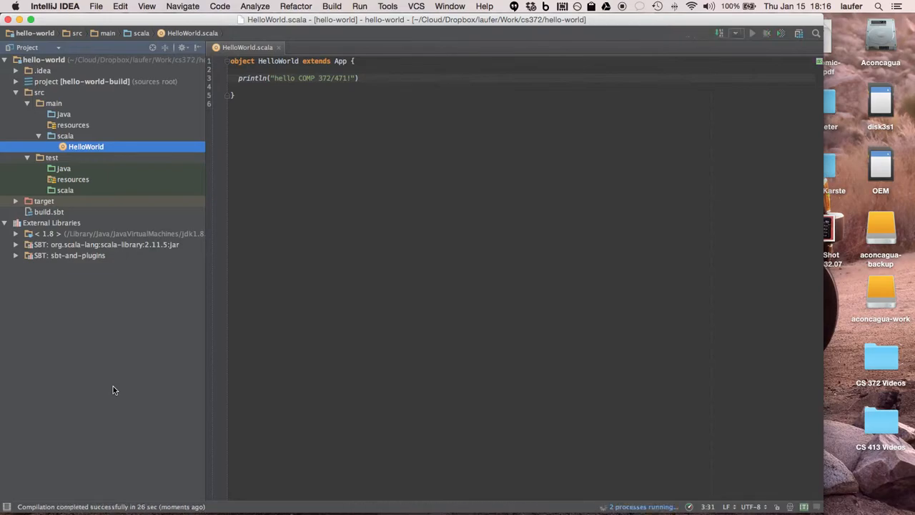
- Let the run finish and show hello COMP 372/471! in the Run panel
click(752, 33)
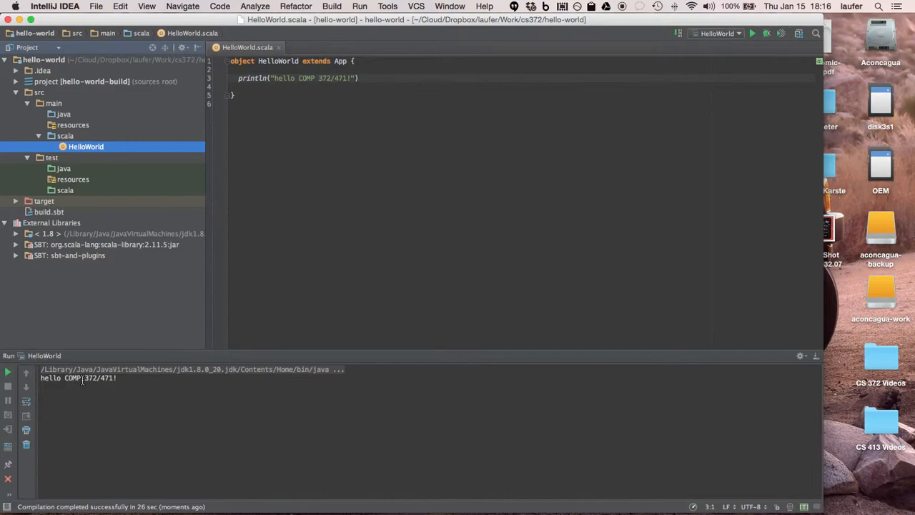
mouse_move(446, 221)
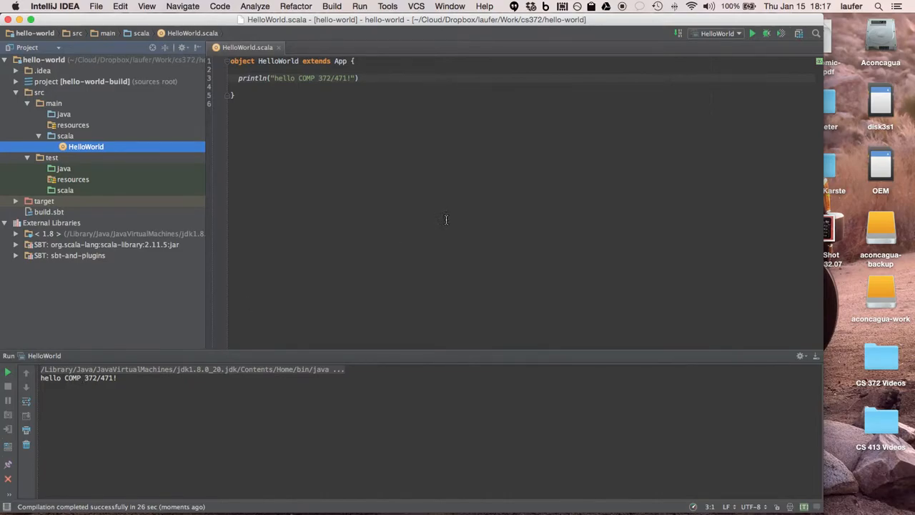